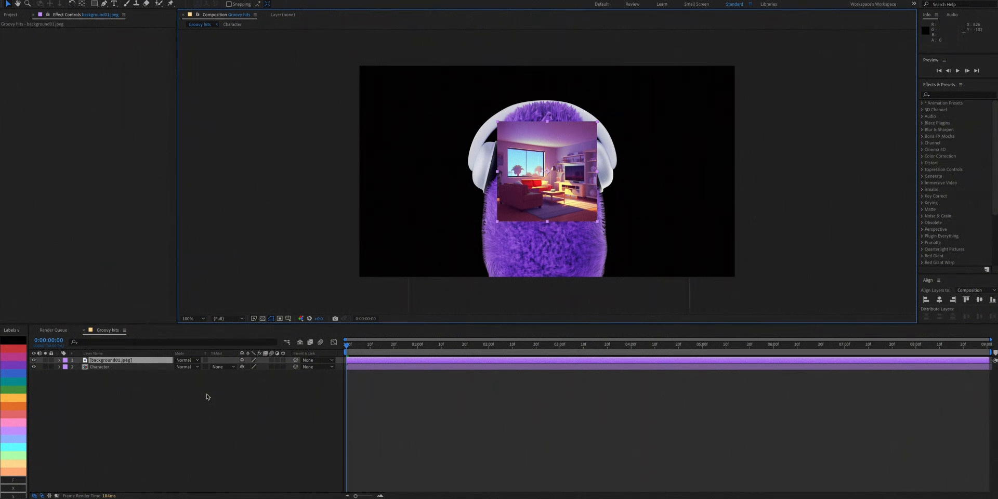
Step: Scale the room background to fill the comp and add Camera Lens Blur with radius 20 and roundness 100%
{"action": "key", "text": "s"}
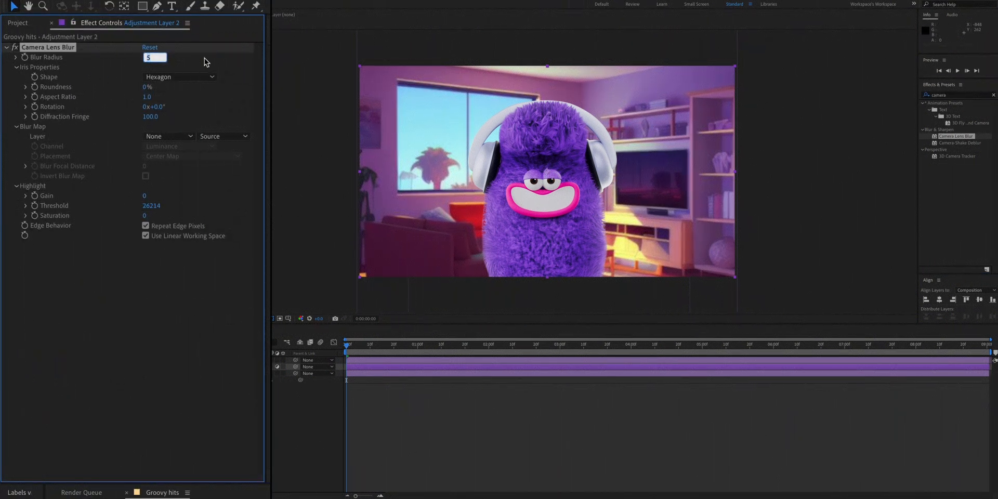
{"action": "type", "text": "20"}
{"action": "key", "text": "enter"}
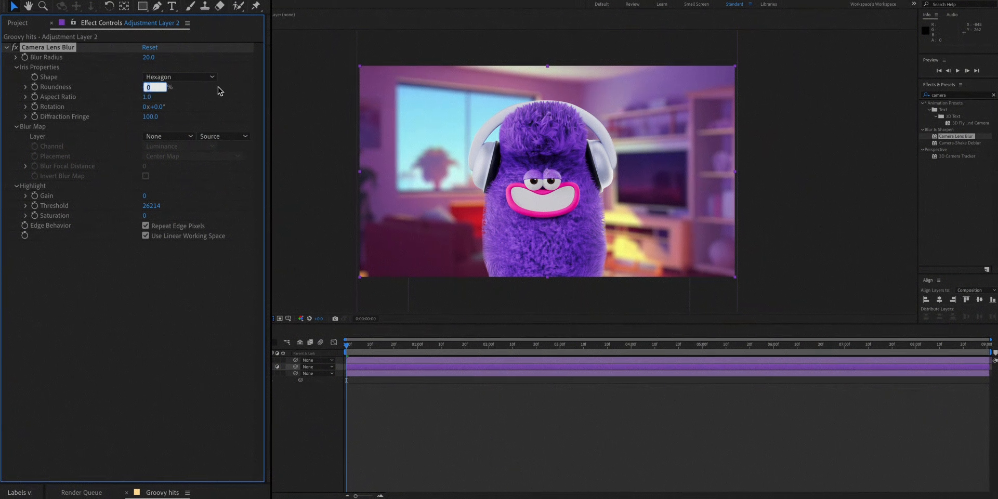
{"action": "key", "text": "enter"}
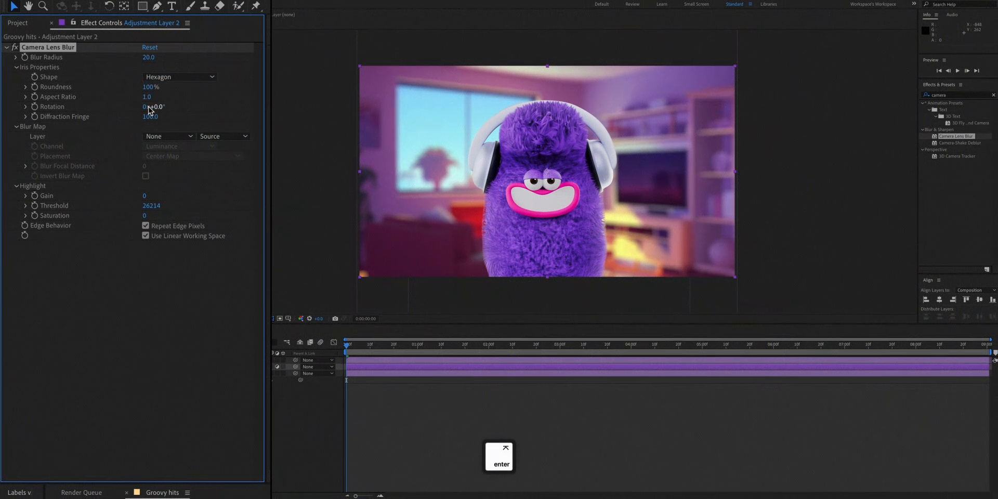
{"action": "left_click", "coordinate": [148, 96]}
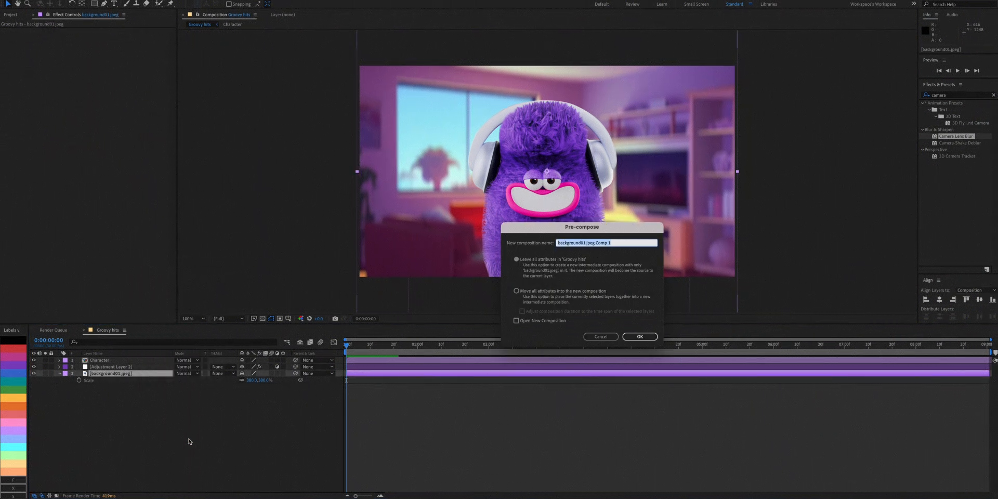
Step: Pre-compose the room background layer as a composition named Background
{"action": "type", "text": "Background"}
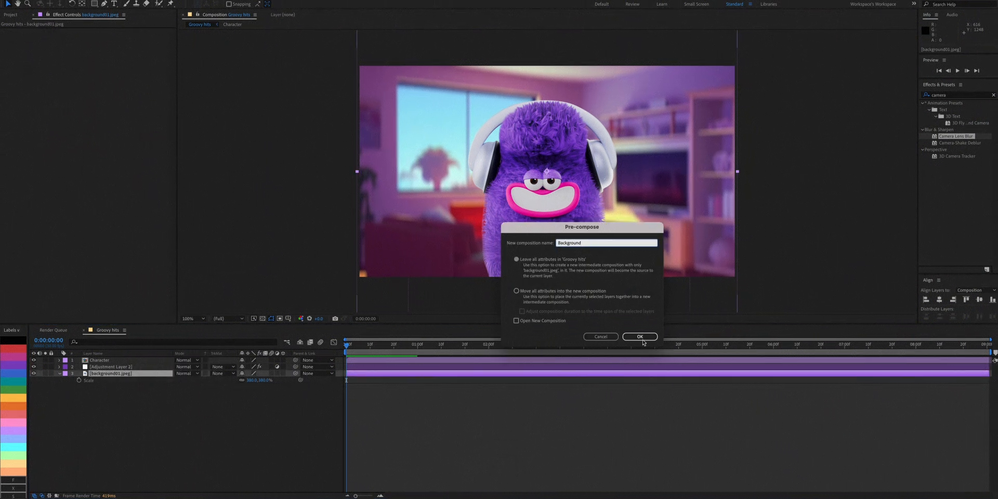
{"action": "left_click", "coordinate": [641, 337]}
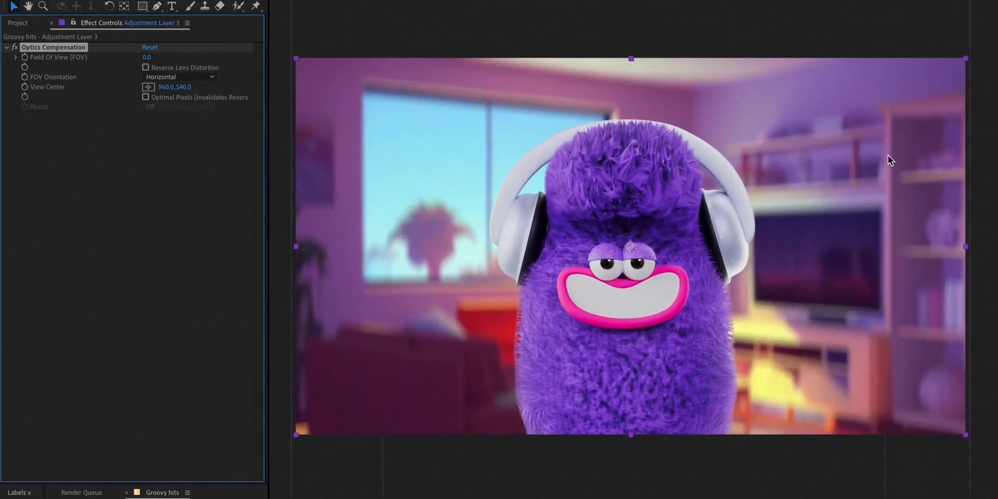
Step: Set Optics Compensation on Adjustment Layer 3 to a 39 field of view with Reverse Lens Distortion
{"action": "left_click", "coordinate": [148, 57]}
{"action": "type", "text": "39"}
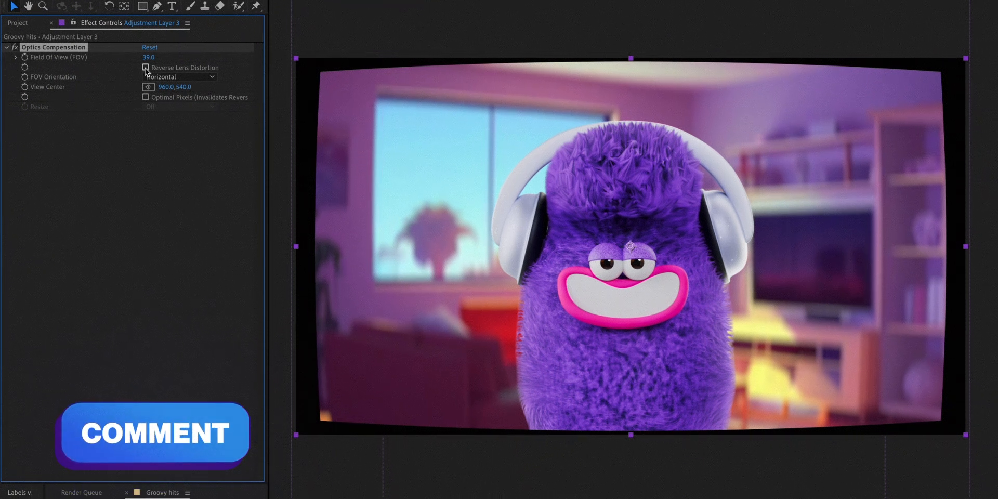
{"action": "left_click", "coordinate": [146, 67]}
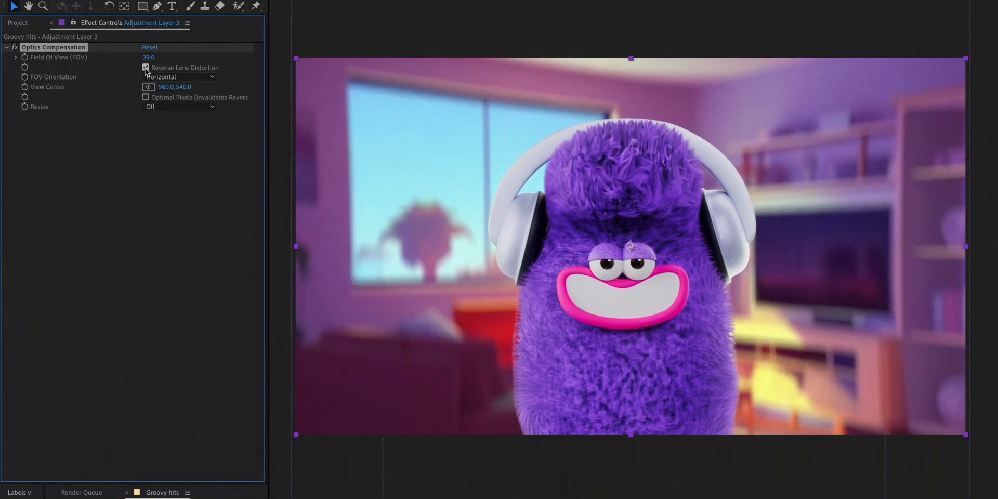
{"action": "left_click", "coordinate": [146, 67]}
{"action": "type", "text": "glow"}
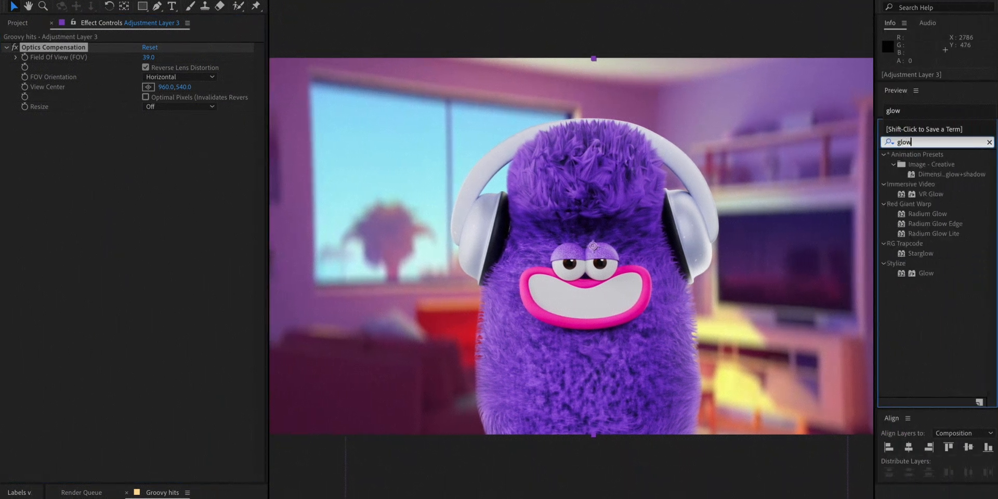
Step: Add a Glow with 98% threshold, 200 radius and 0.5 intensity, then duplicate it
{"action": "double_click", "coordinate": [926, 273]}
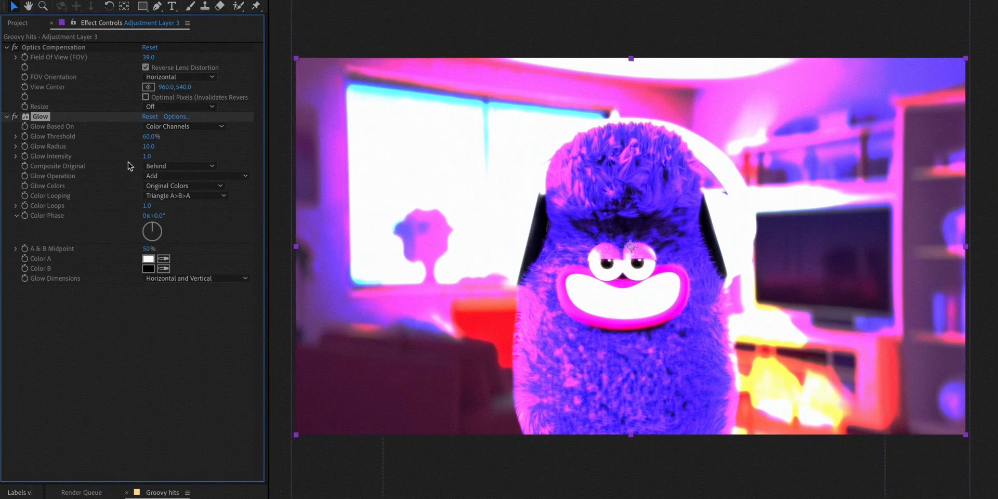
{"action": "left_click", "coordinate": [151, 136]}
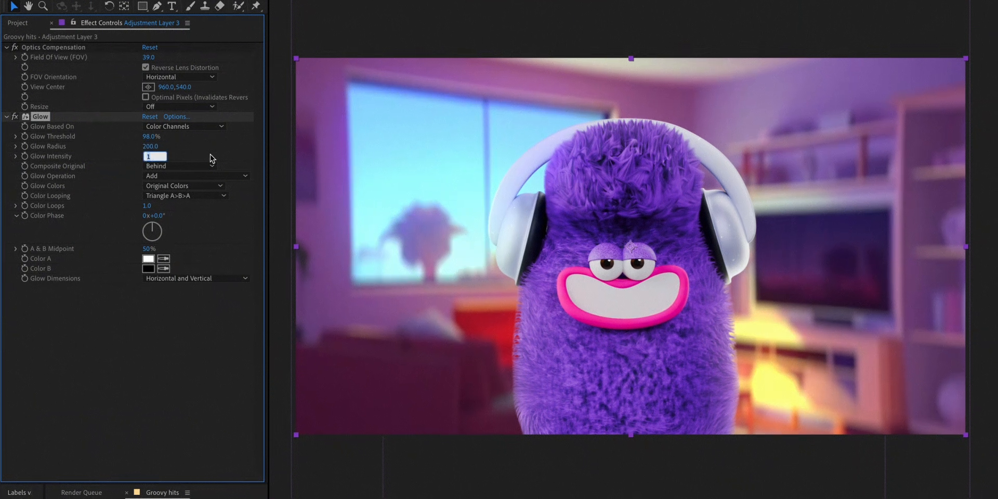
{"action": "type", "text": "0.5"}
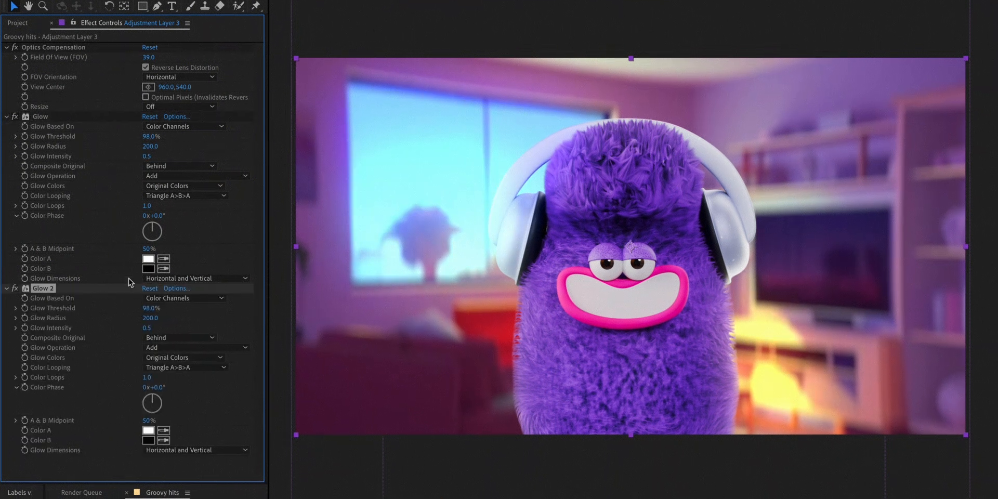
{"action": "left_click", "coordinate": [151, 318]}
{"action": "type", "text": "600"}
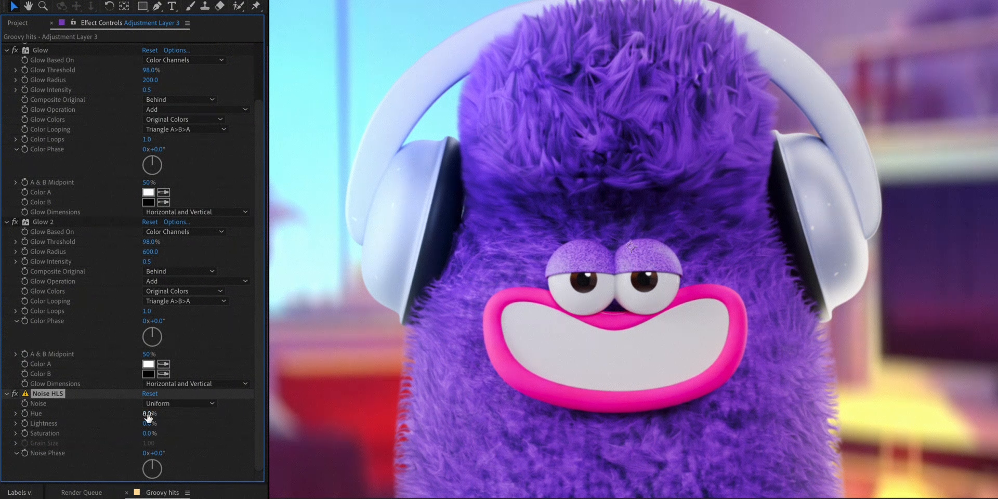
Step: Switch the Noise HLS noise type to Grain over the scene
{"action": "left_click", "coordinate": [179, 403]}
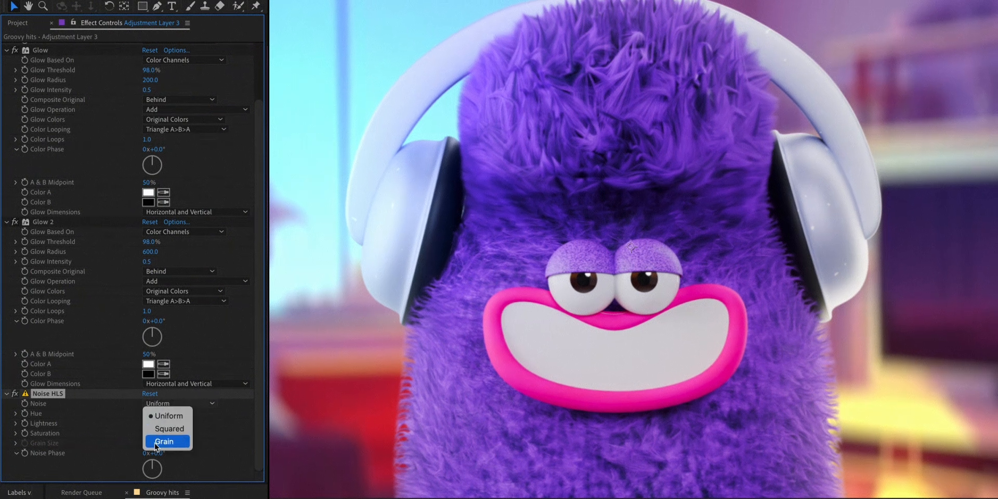
{"action": "left_click", "coordinate": [166, 441]}
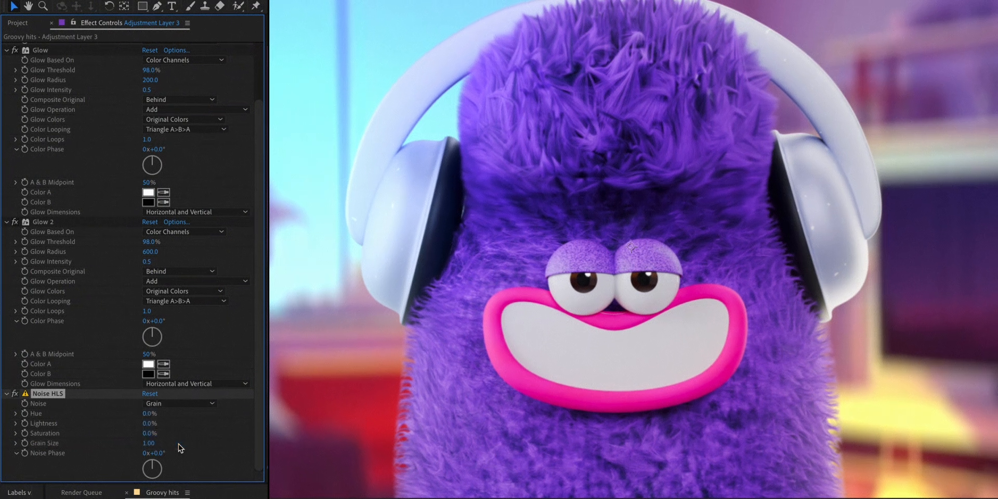
{"action": "left_click", "coordinate": [149, 424]}
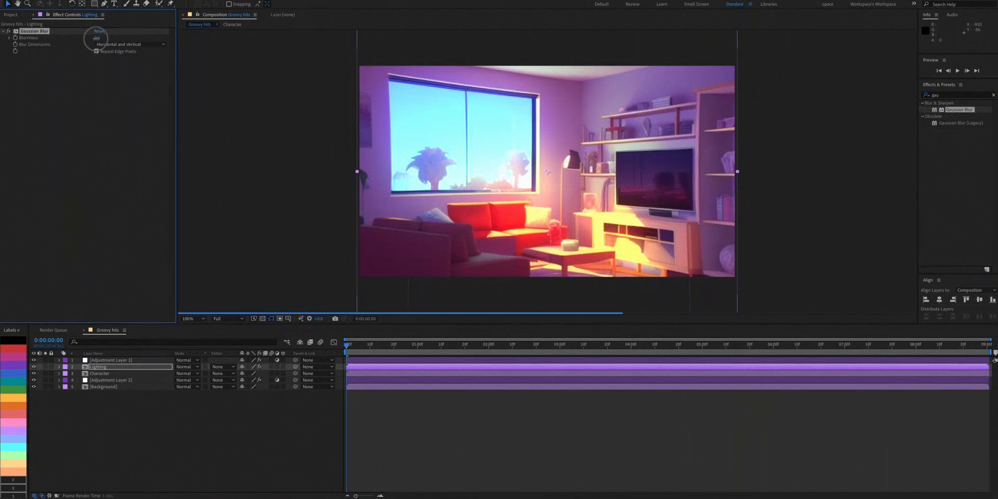
Step: Apply a Gaussian Blur with a blurriness value to the Lighting layer above the character
{"action": "key", "text": "enter"}
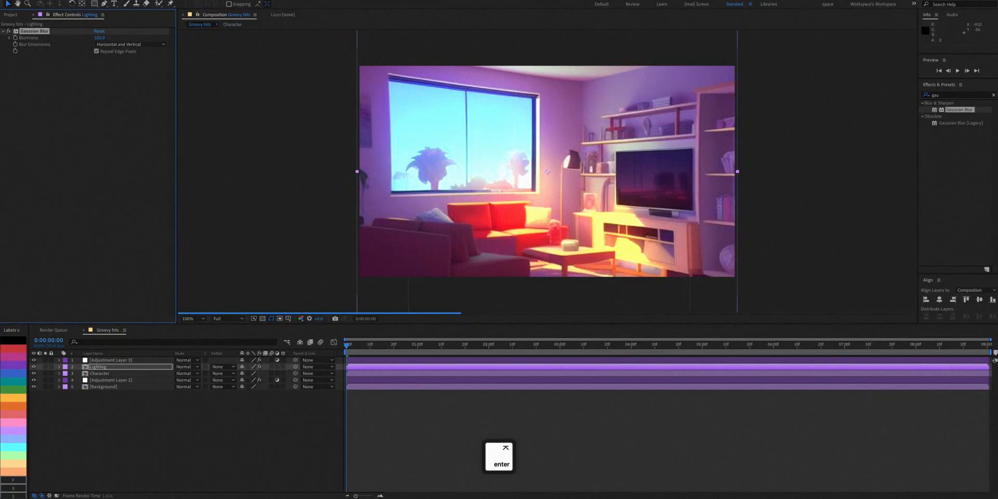
{"action": "left_click", "coordinate": [186, 366]}
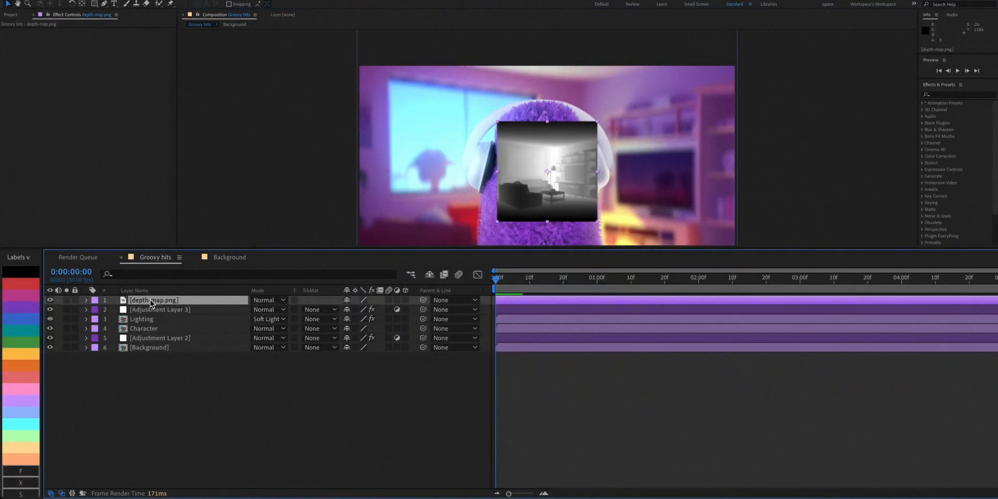
Step: Rename the top layer to 'depth map' and fit it to the composition frame
{"action": "double_click", "coordinate": [152, 300]}
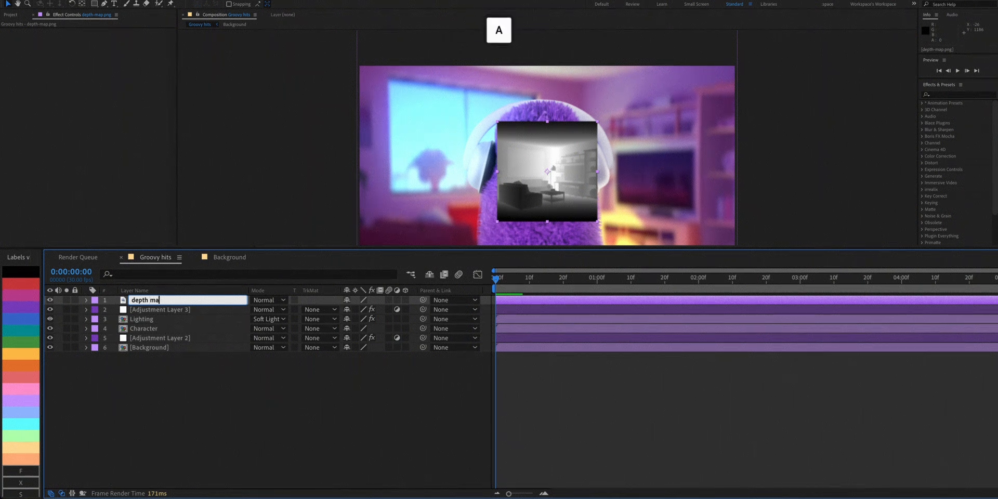
{"action": "key", "text": "return"}
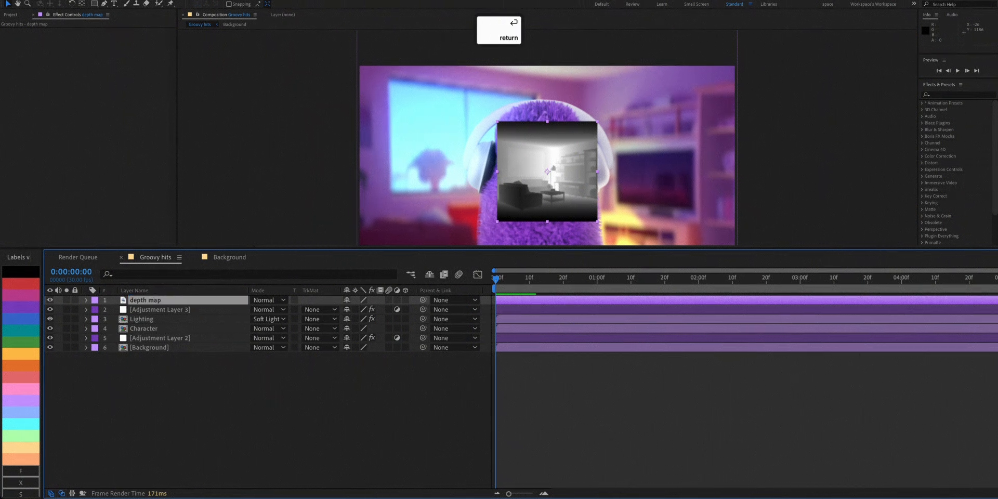
{"action": "left_click", "coordinate": [85, 347]}
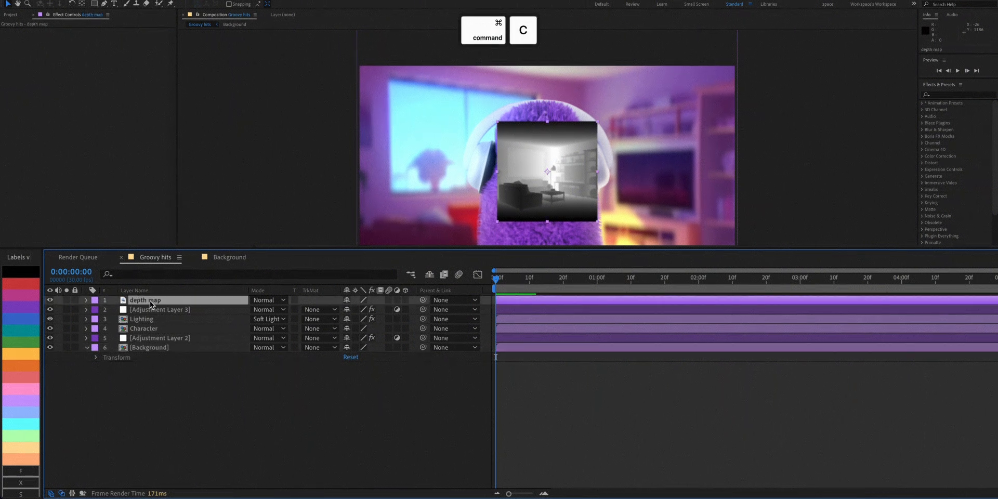
{"action": "right_click", "coordinate": [146, 299]}
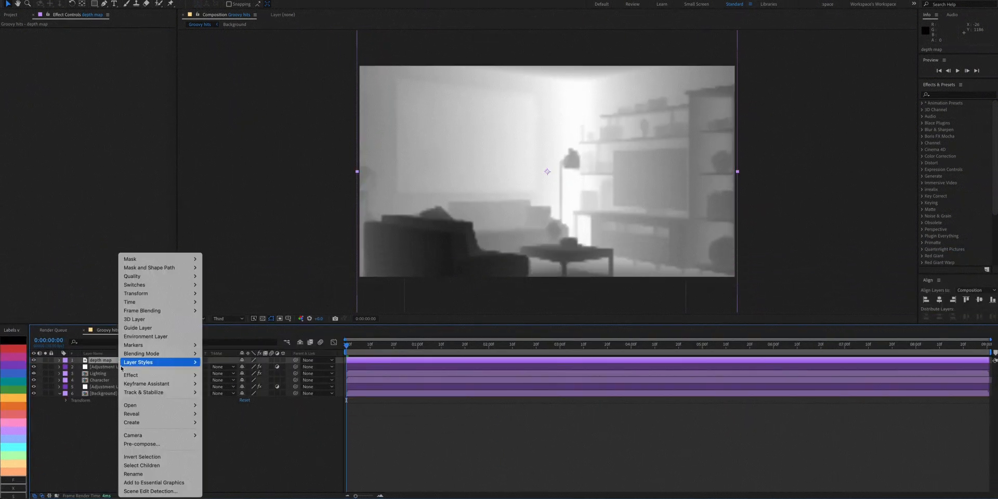
{"action": "left_click", "coordinate": [141, 444]}
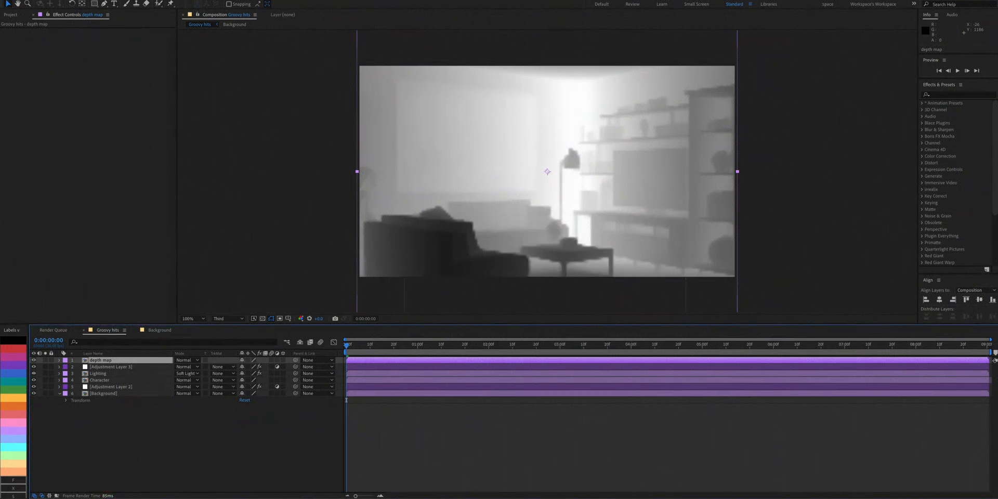
Step: Add a Displacement Map to Background using the depth map's luminance in both directions, expanding output
{"action": "left_click", "coordinate": [103, 393]}
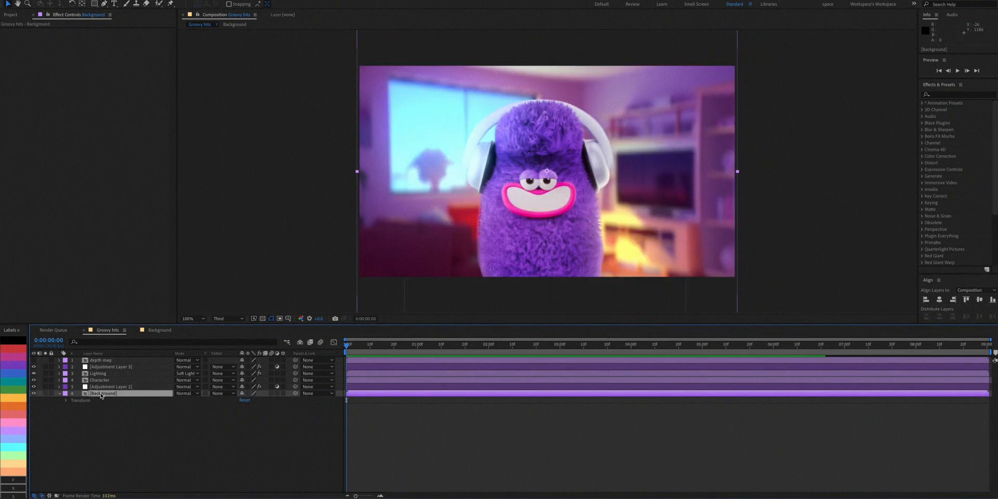
{"action": "type", "text": "displa"}
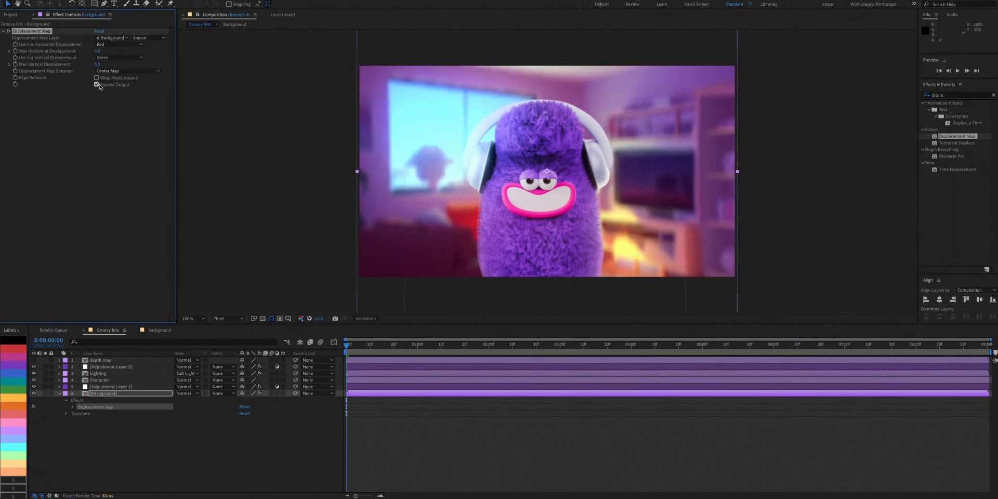
{"action": "left_click", "coordinate": [110, 37]}
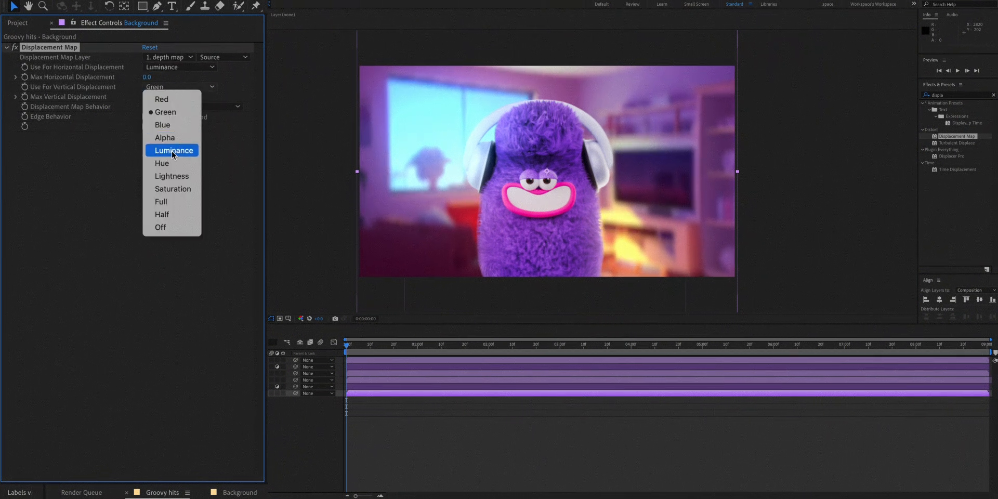
{"action": "left_click", "coordinate": [172, 150]}
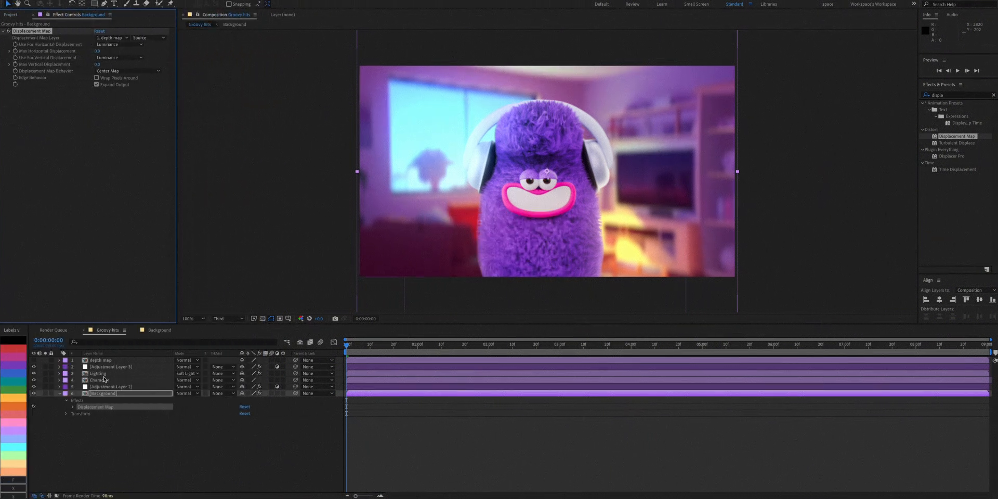
{"action": "left_click", "coordinate": [99, 380]}
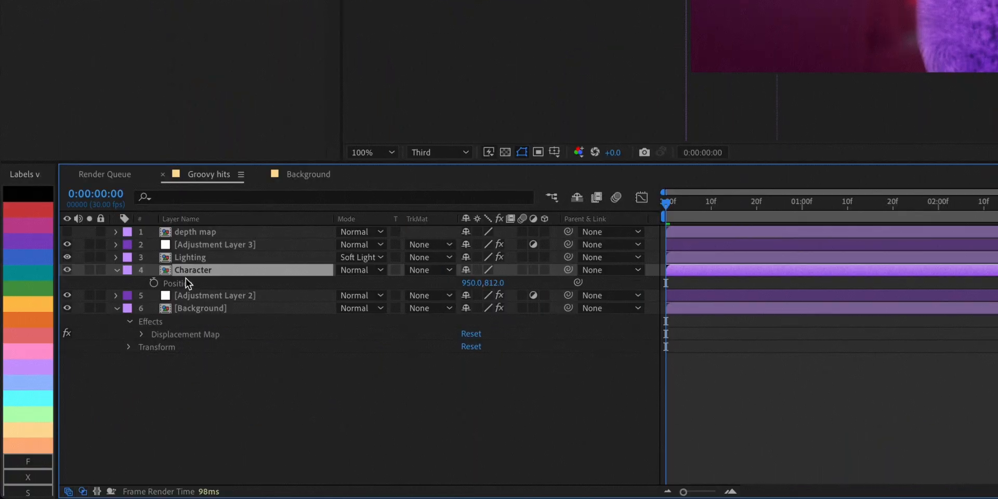
Step: Separate the Character layer's Position into X Position and Y Position
{"action": "right_click", "coordinate": [177, 283]}
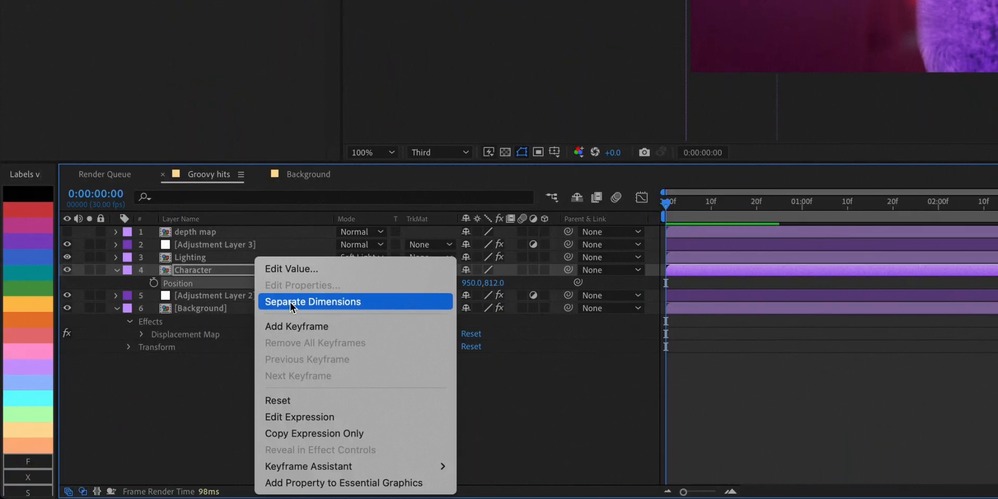
{"action": "left_click", "coordinate": [312, 301]}
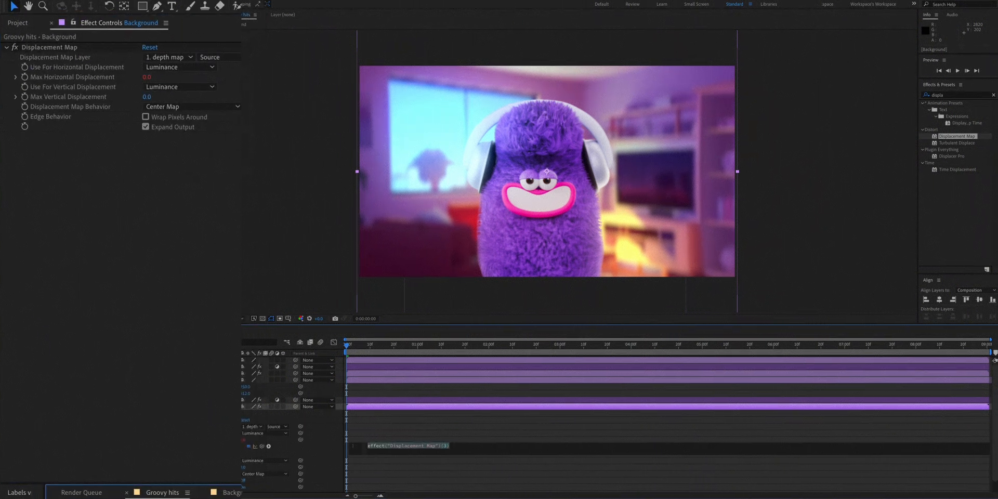
Step: Enter the expression value+thisComp.layer("Character").transform.xPosition-950 on Max Horizontal Displacement
{"action": "type", "text": "val"}
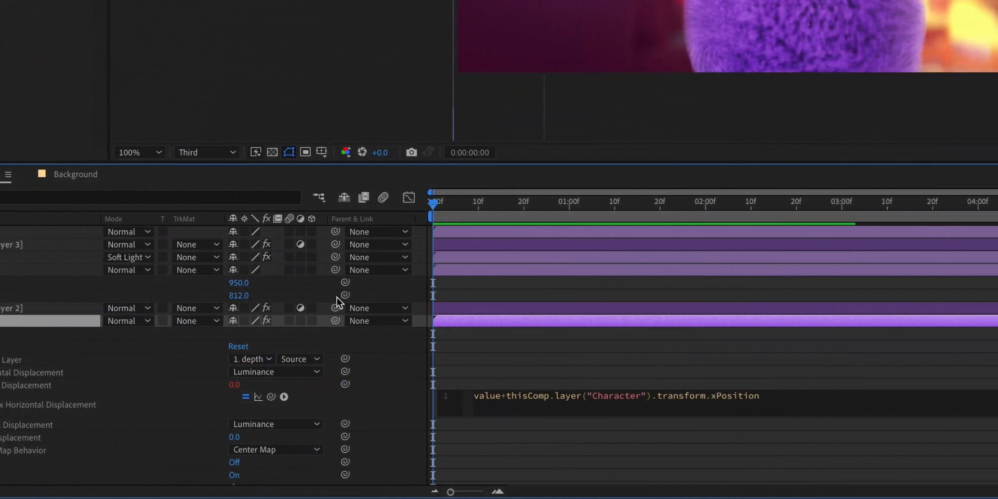
{"action": "type", "text": "-"}
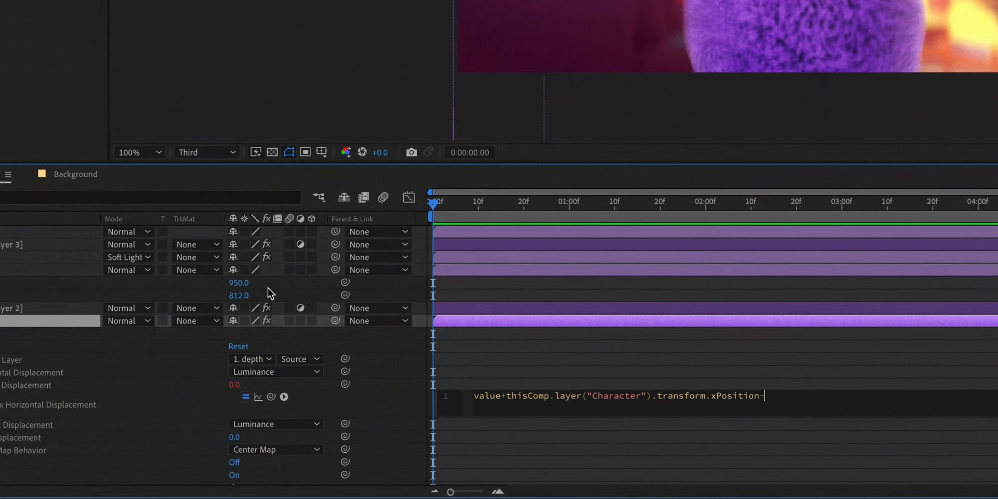
{"action": "type", "text": "950"}
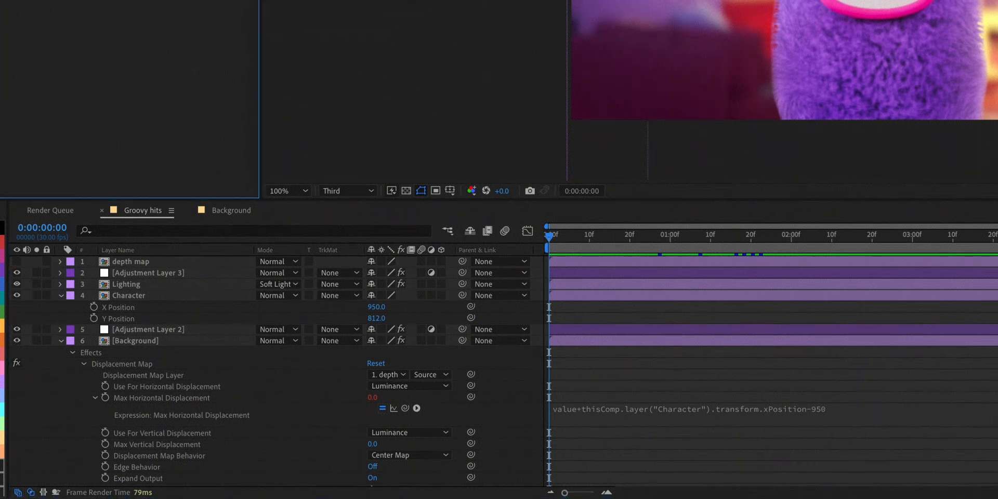
{"action": "left_click", "coordinate": [372, 443]}
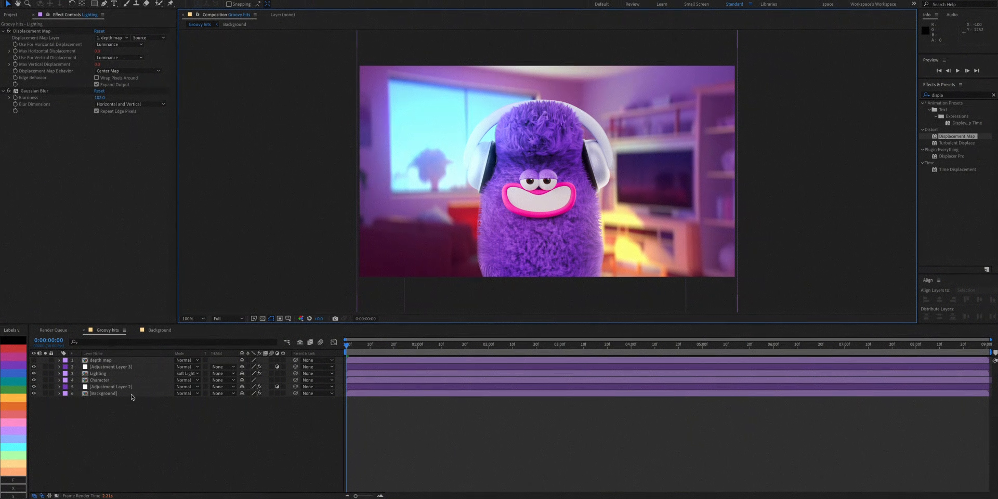
{"action": "left_click", "coordinate": [235, 25]}
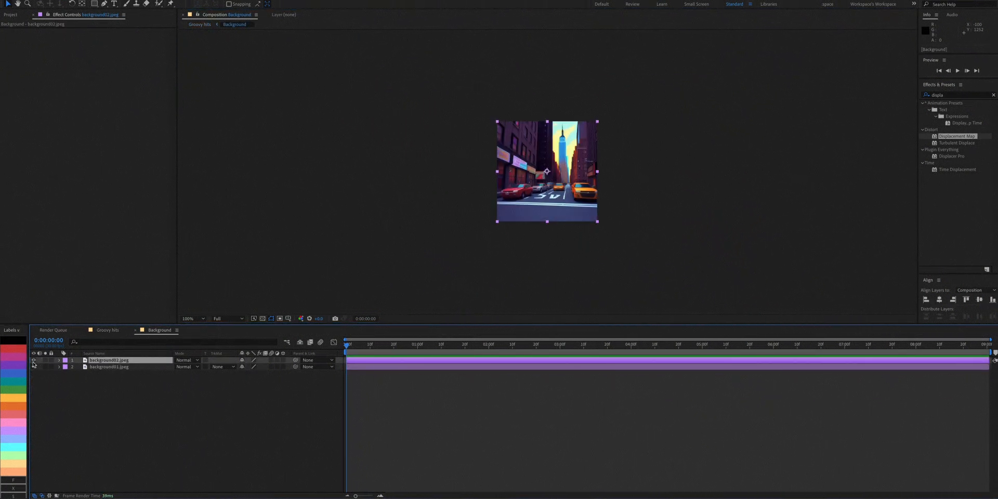
{"action": "left_click", "coordinate": [106, 330]}
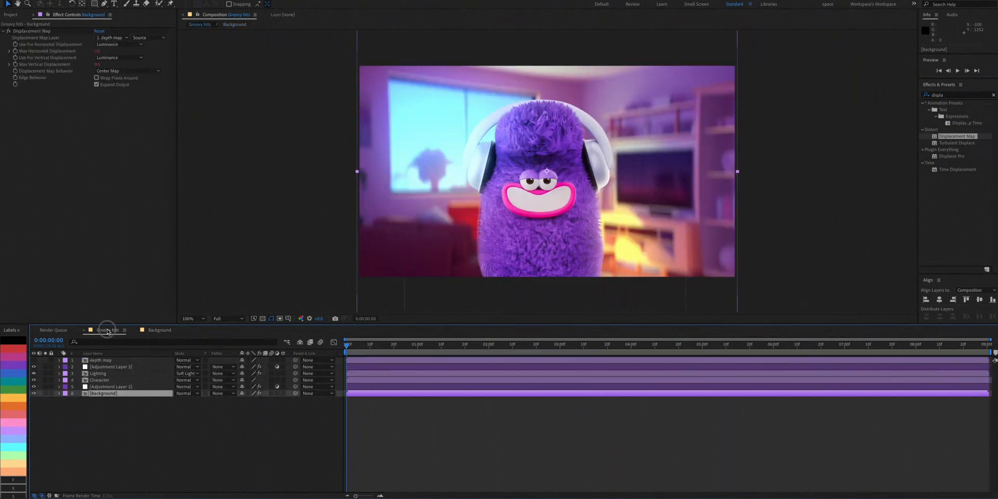